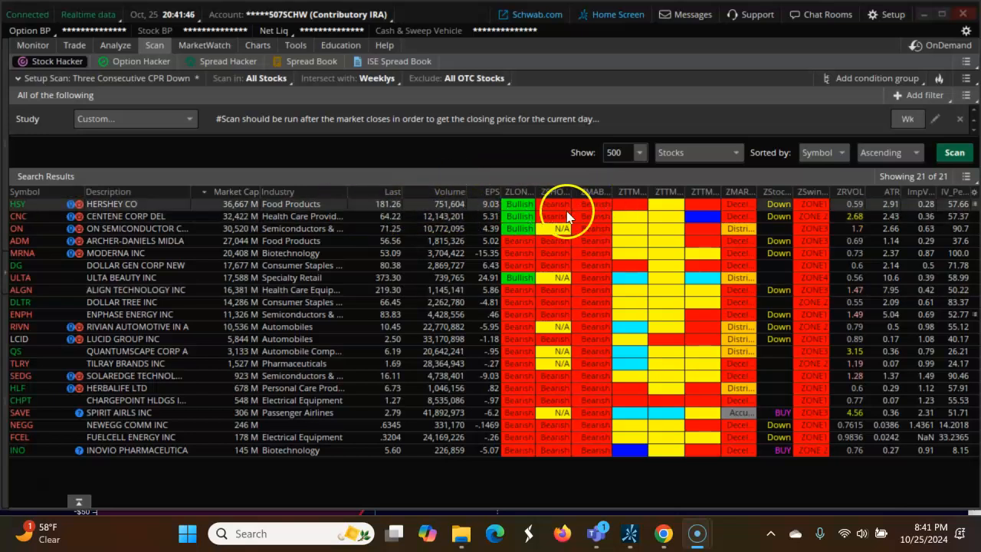
mouse_move(610, 196)
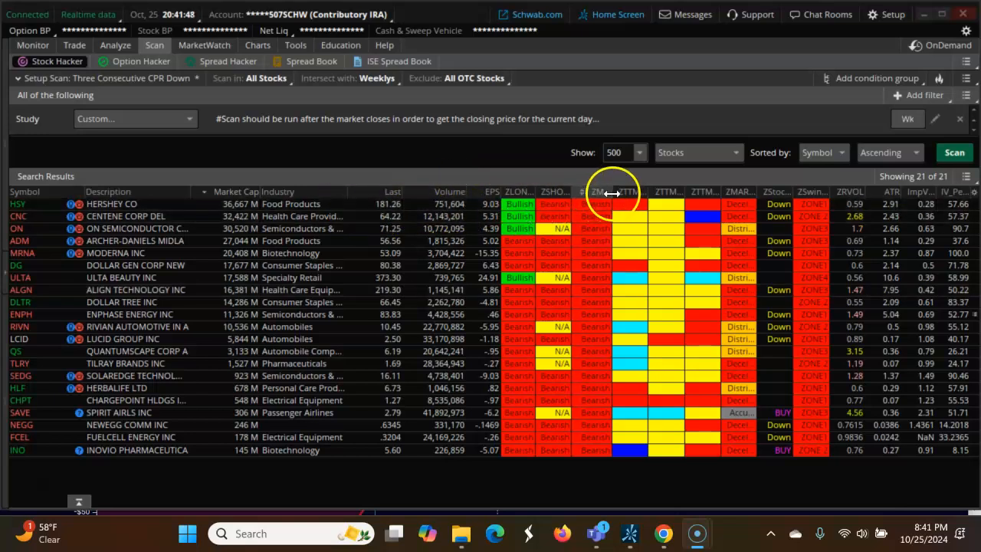
Add a Stock Ask filter with minimum 10 to the CPR Down scan and run it.
click(849, 192)
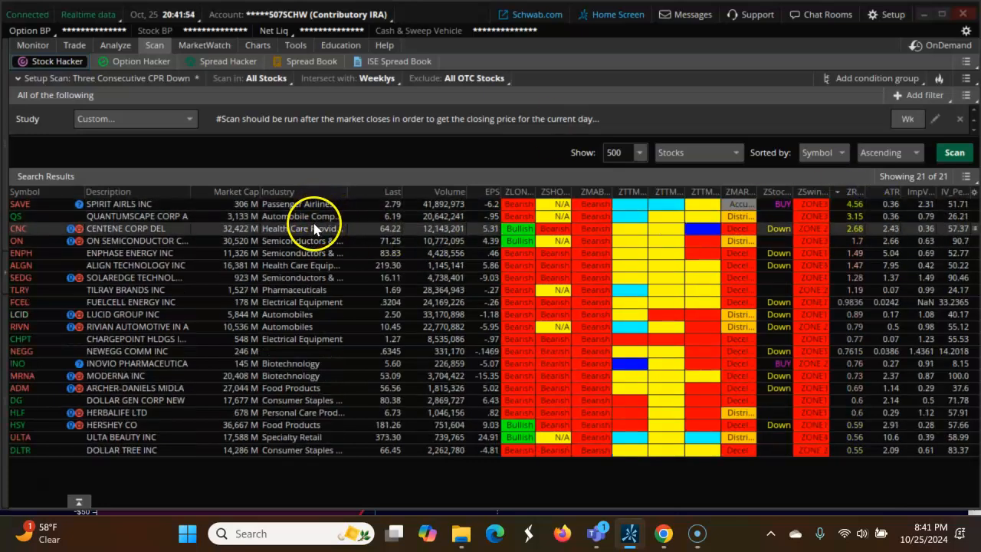
mouse_move(920, 95)
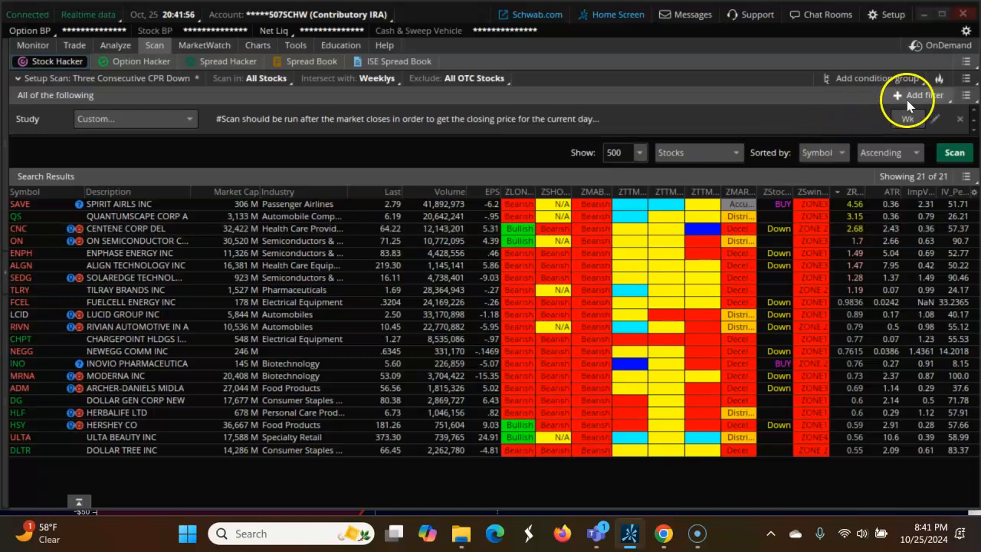
click(923, 95)
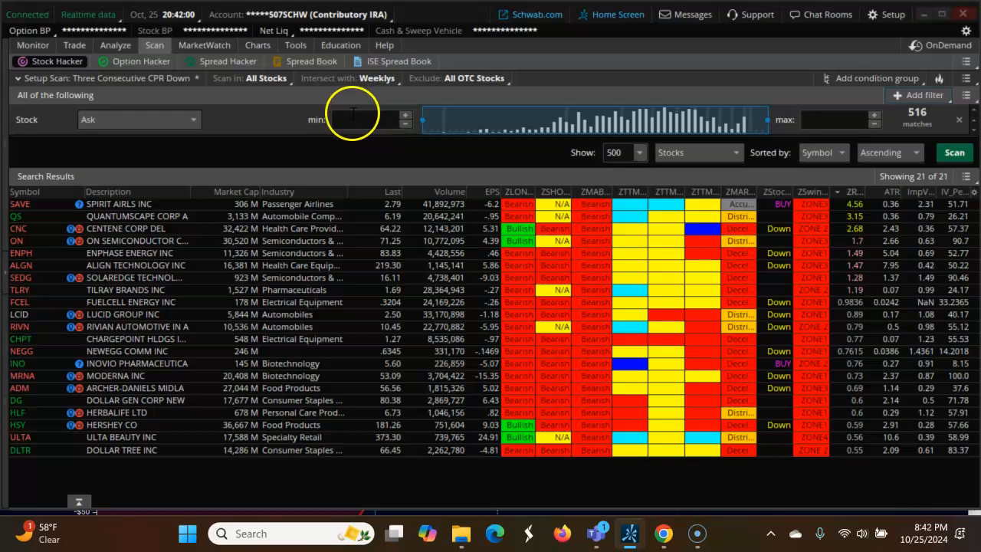
text(10)
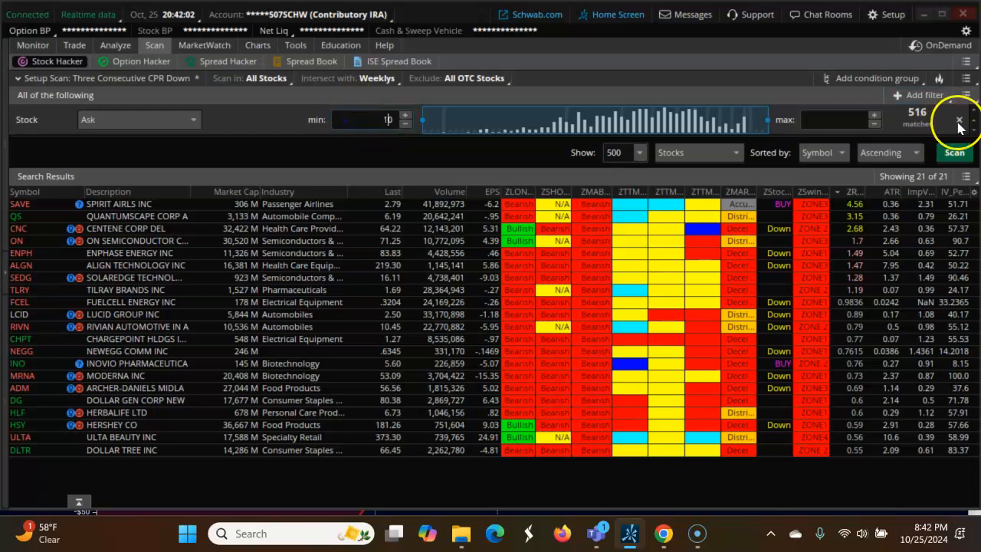
click(953, 153)
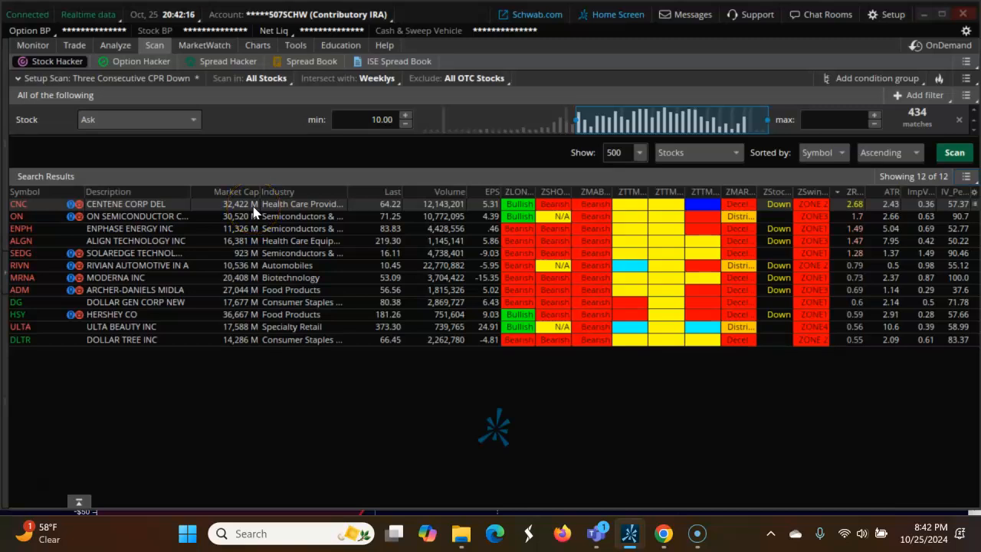
mouse_move(310, 231)
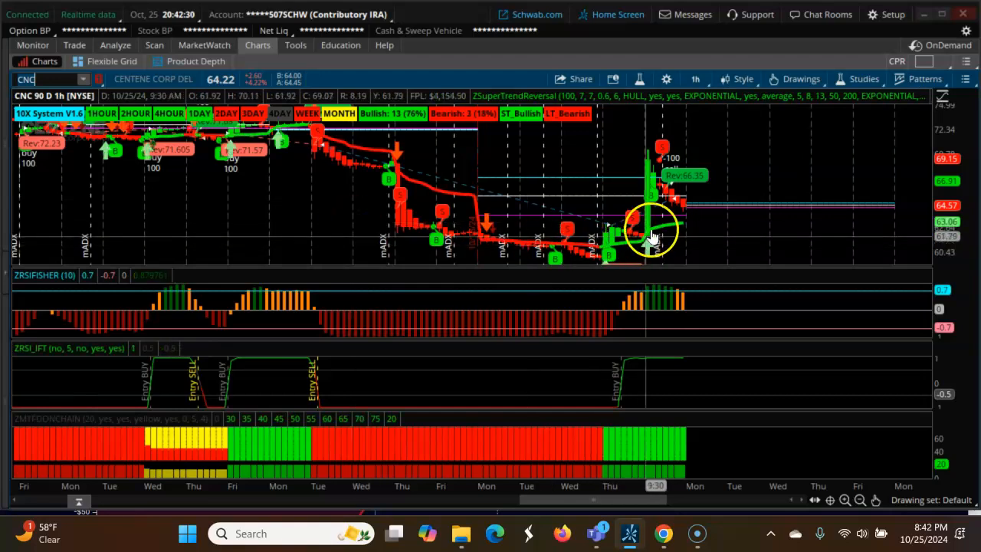
mouse_move(651, 334)
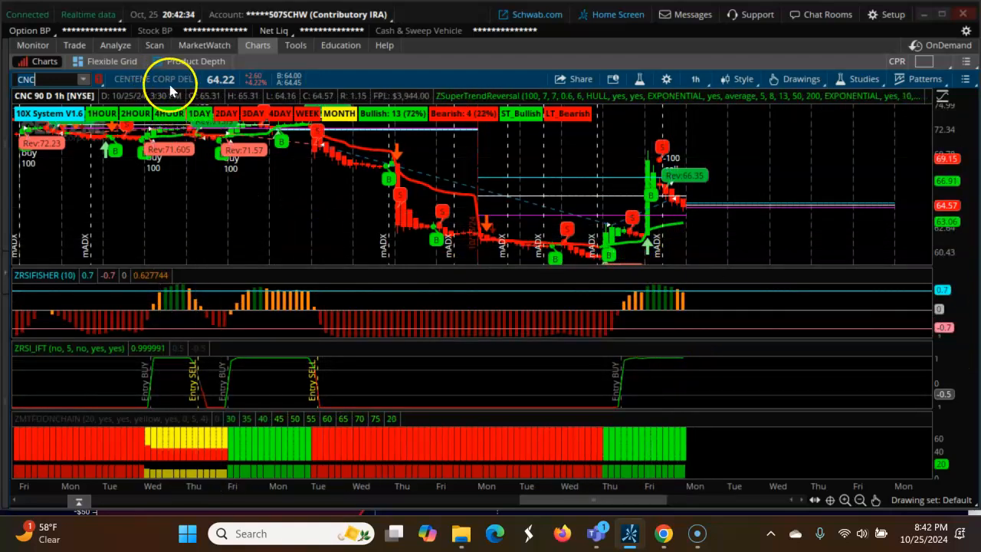
click(154, 44)
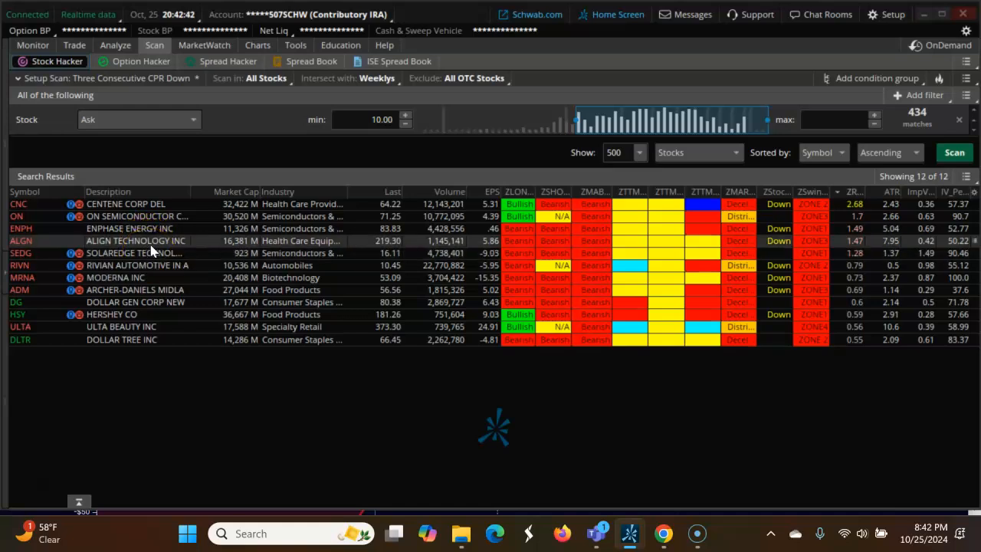
mouse_move(258, 46)
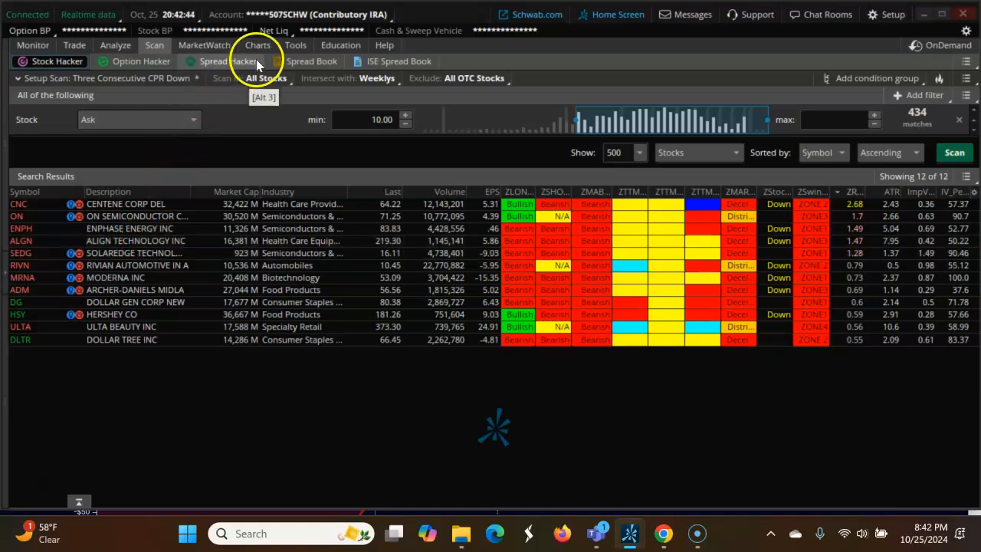
Review the ENPH hourly chart, then load ALGN in the chart symbol box.
click(258, 45)
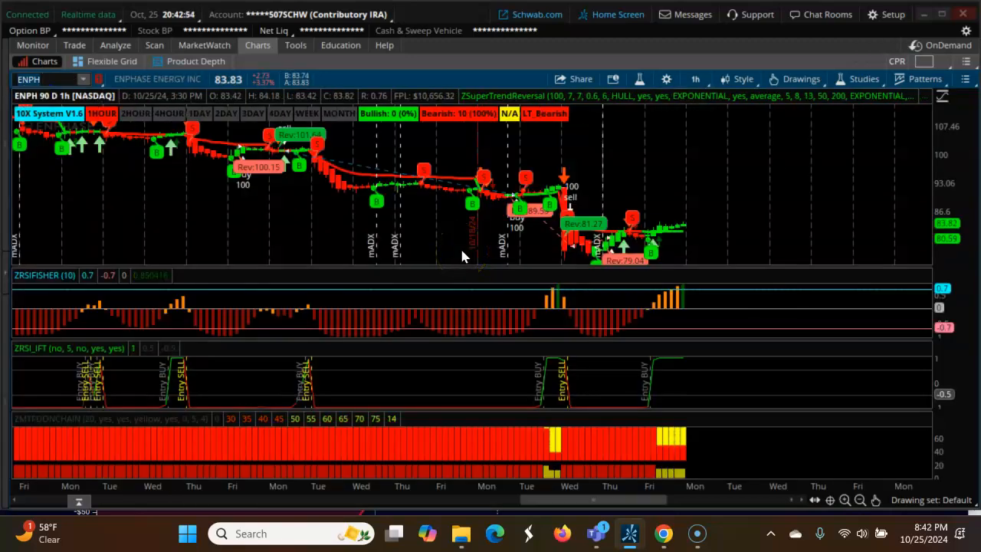
mouse_move(457, 245)
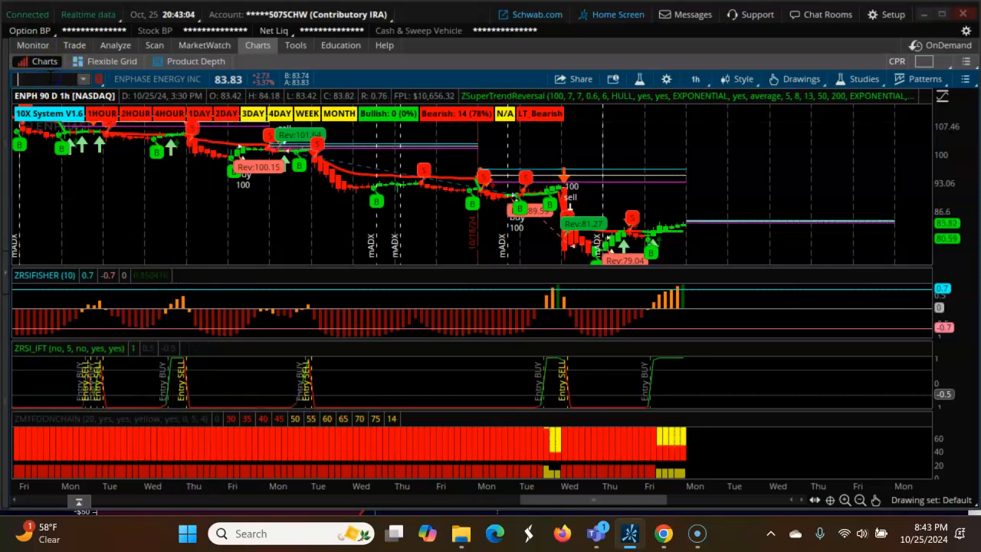
text(ALGN)
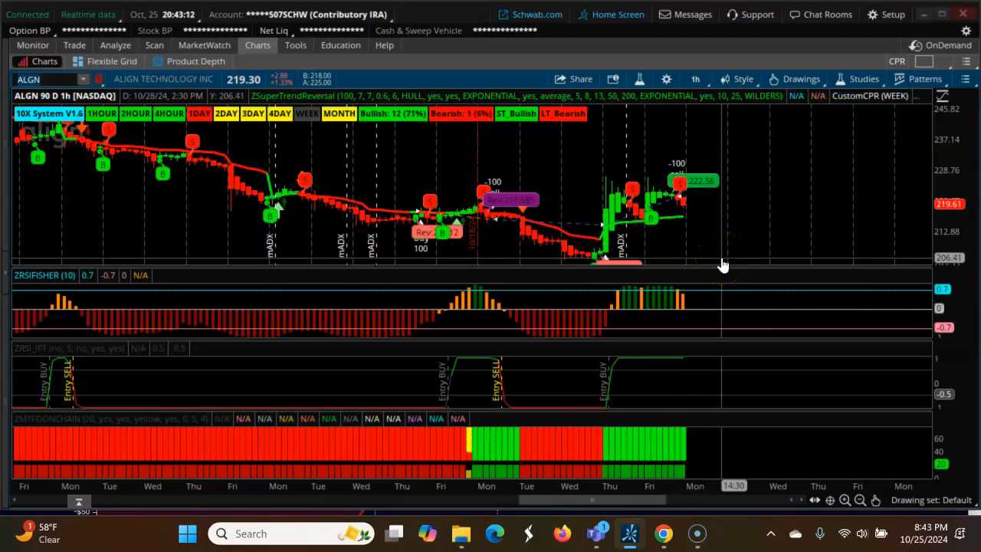
mouse_move(717, 279)
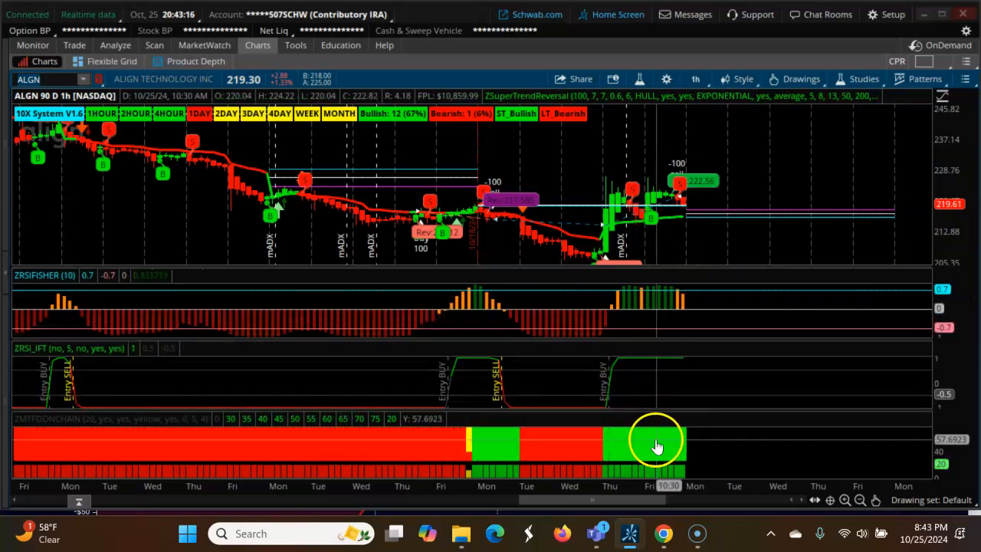
mouse_move(706, 368)
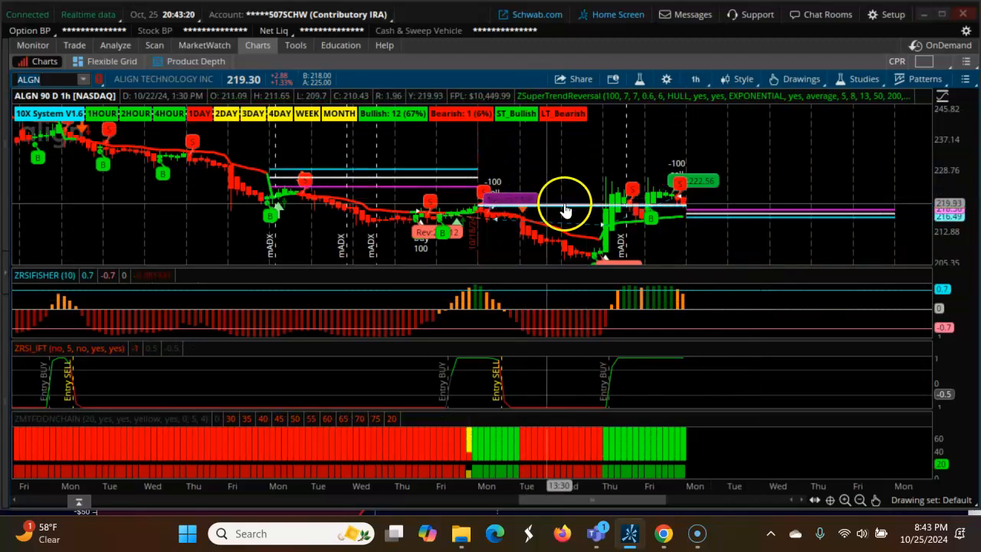
mouse_move(632, 245)
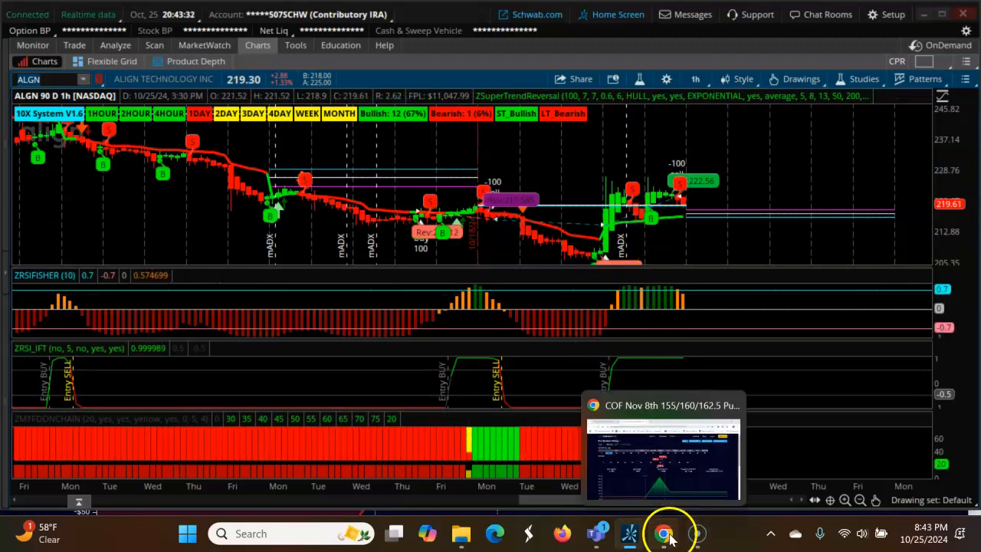
click(664, 533)
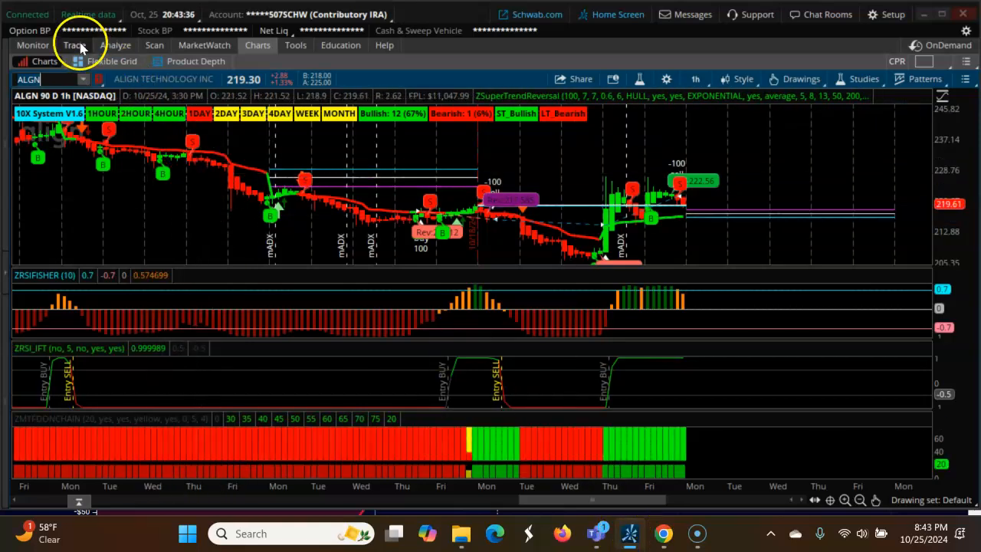
click(153, 44)
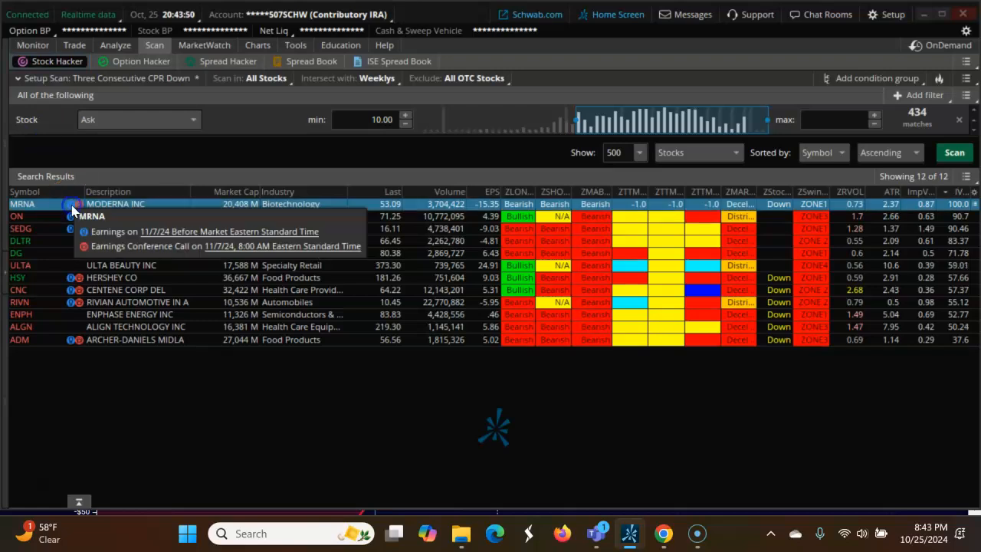
mouse_move(111, 199)
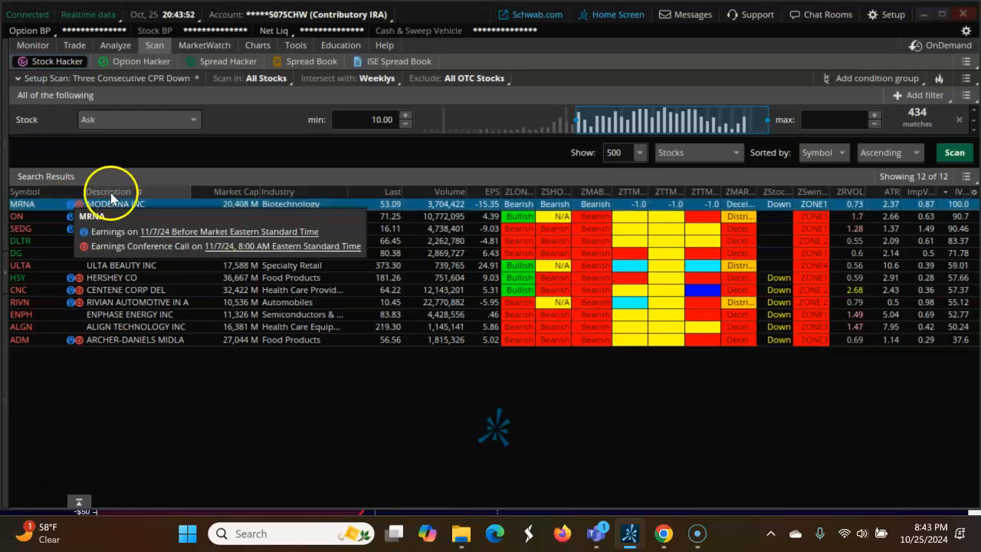
click(258, 45)
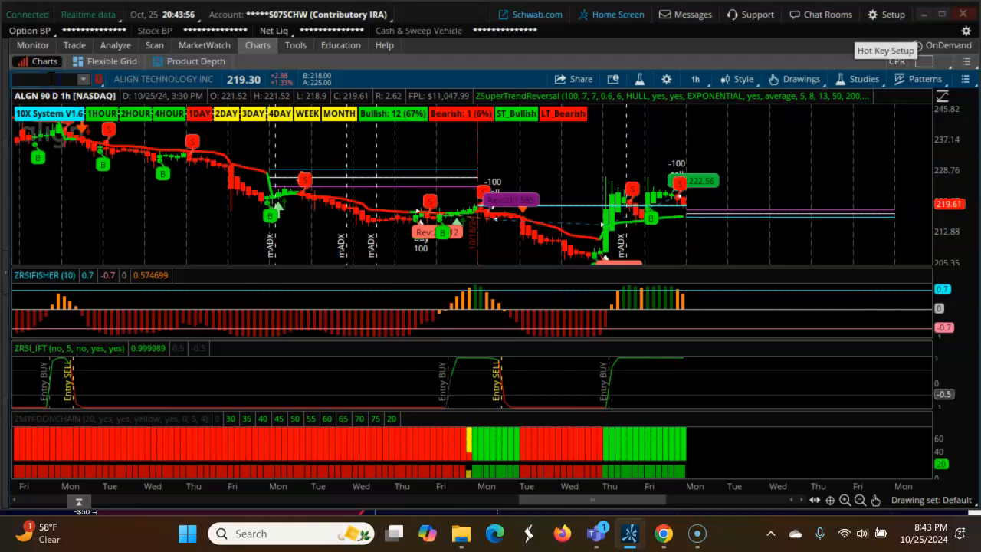
Load MRNA on the chart, then switch to the OptionStrat browser page.
text(MRNA)
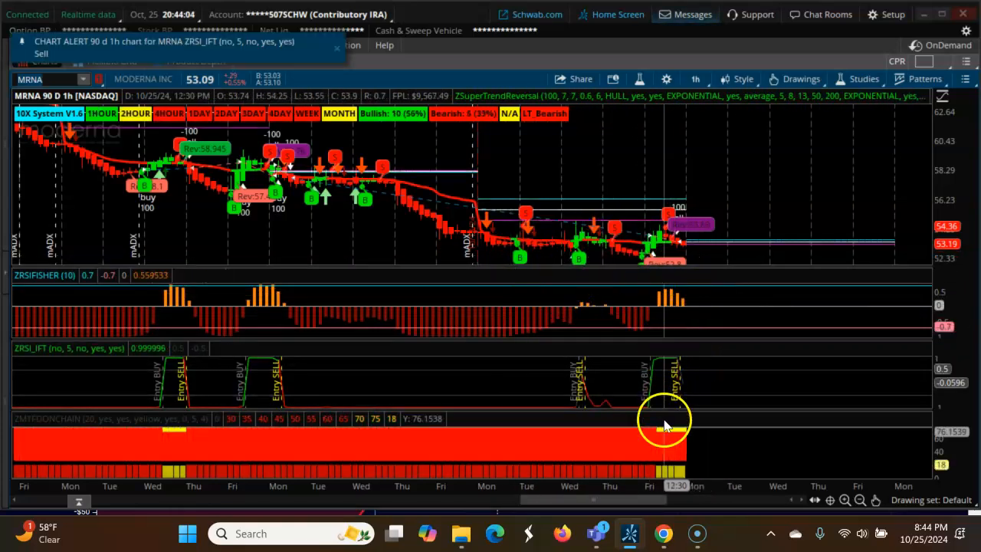
click(664, 534)
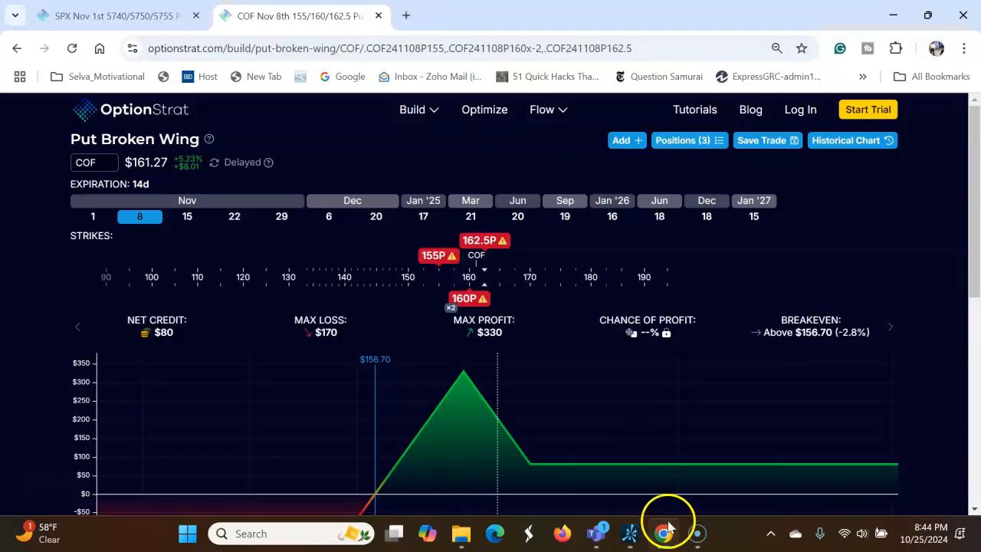
Change the strategy's underlying to MRNA and pick the call ratio/broken-wing strategy.
click(86, 163)
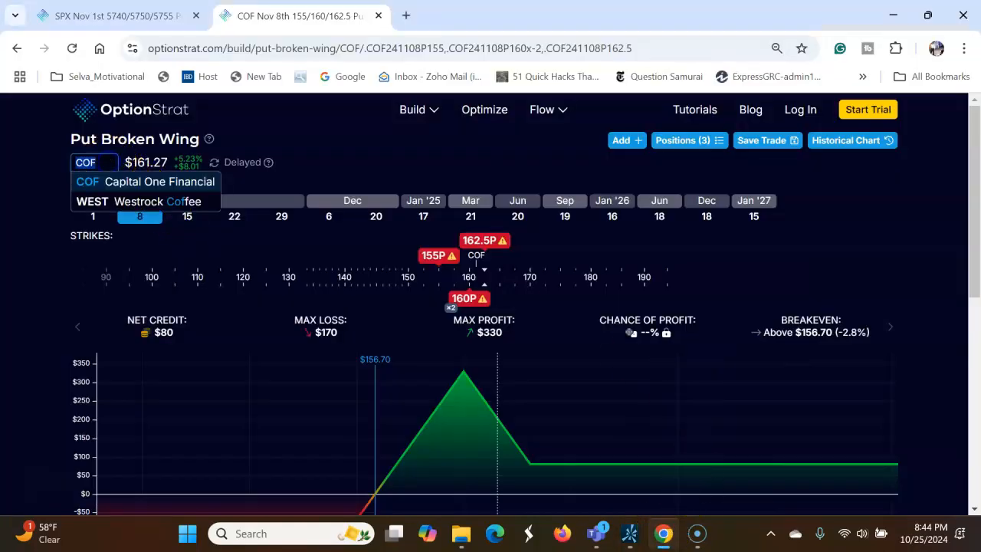
text(MRNA)
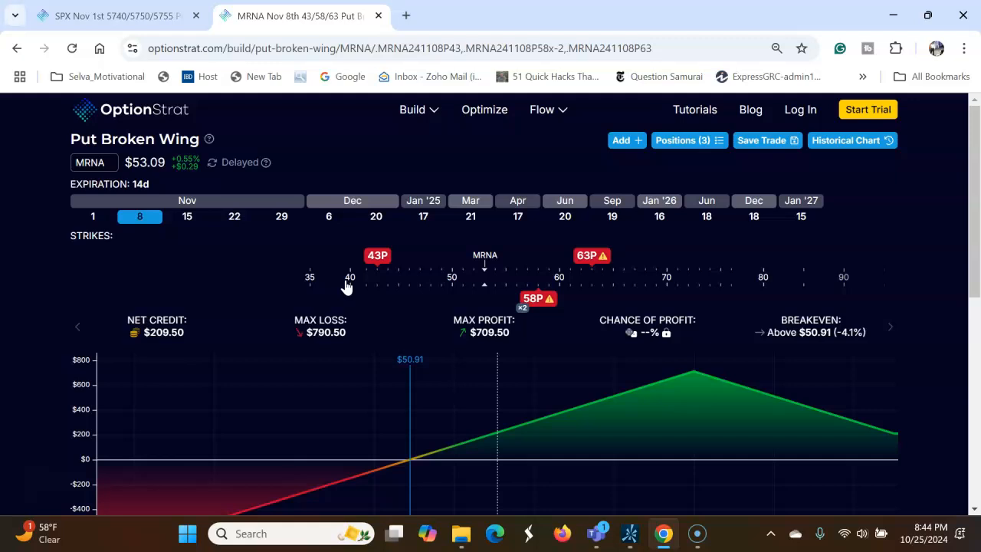
mouse_move(472, 294)
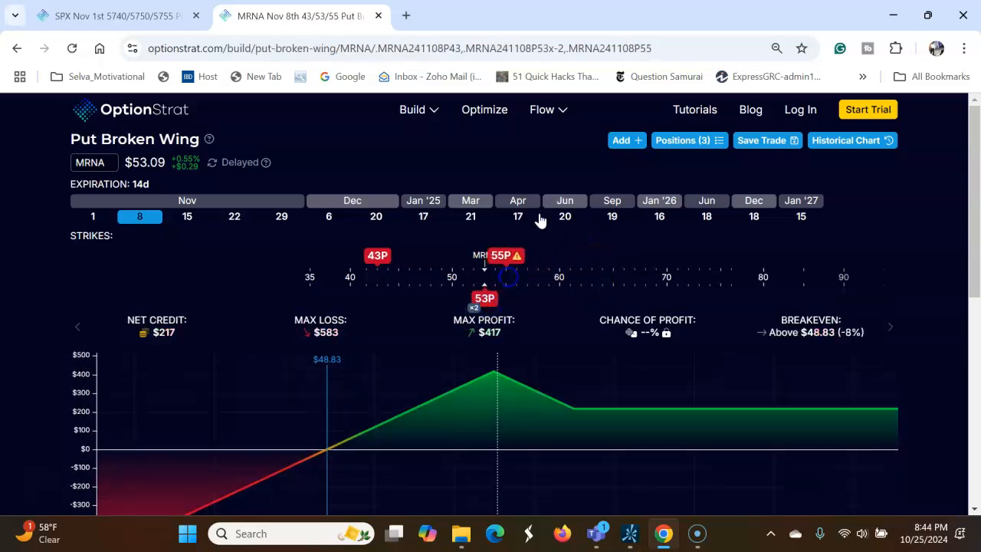
click(417, 109)
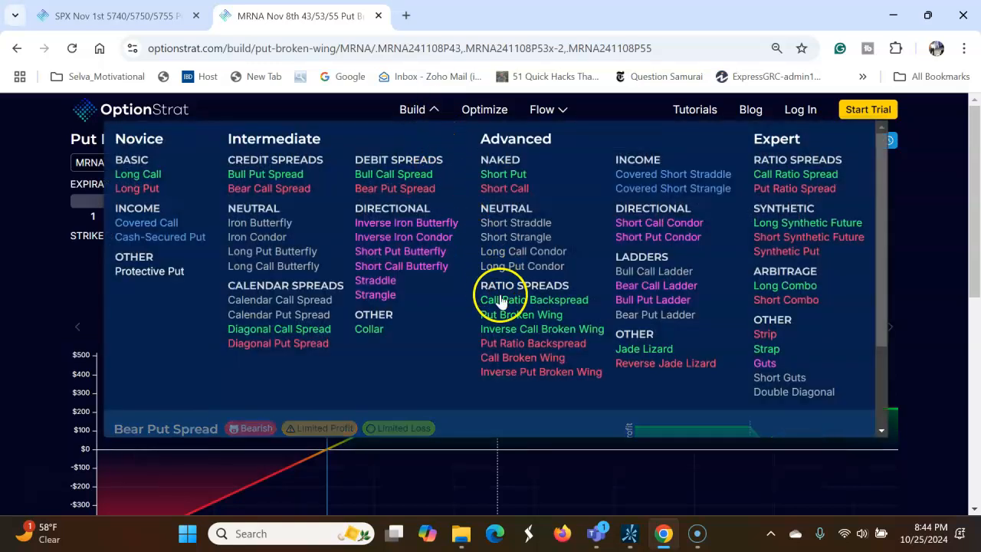
click(521, 357)
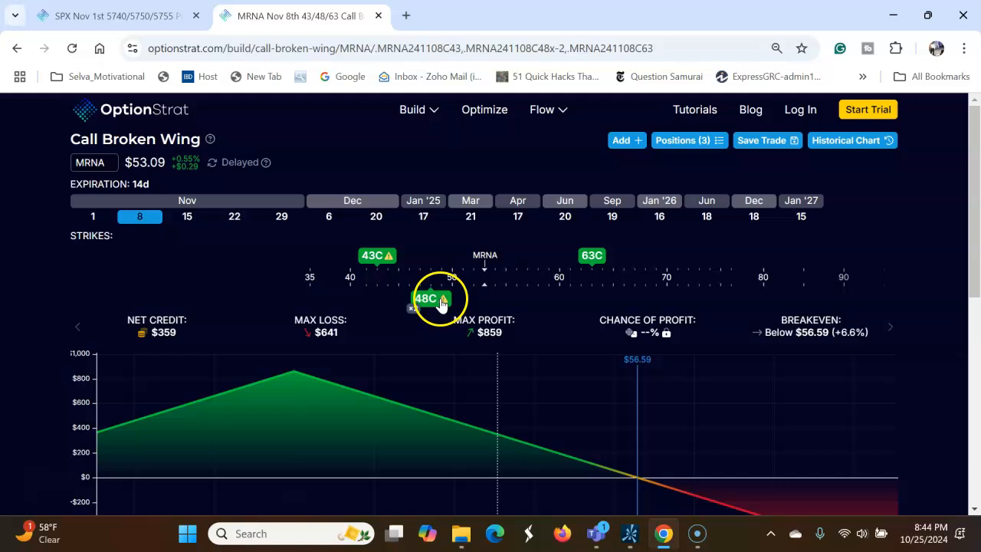
Drag the strikes to short 54 calls, upper wing 60 and lower wing 53.
drag(432, 297, 494, 298)
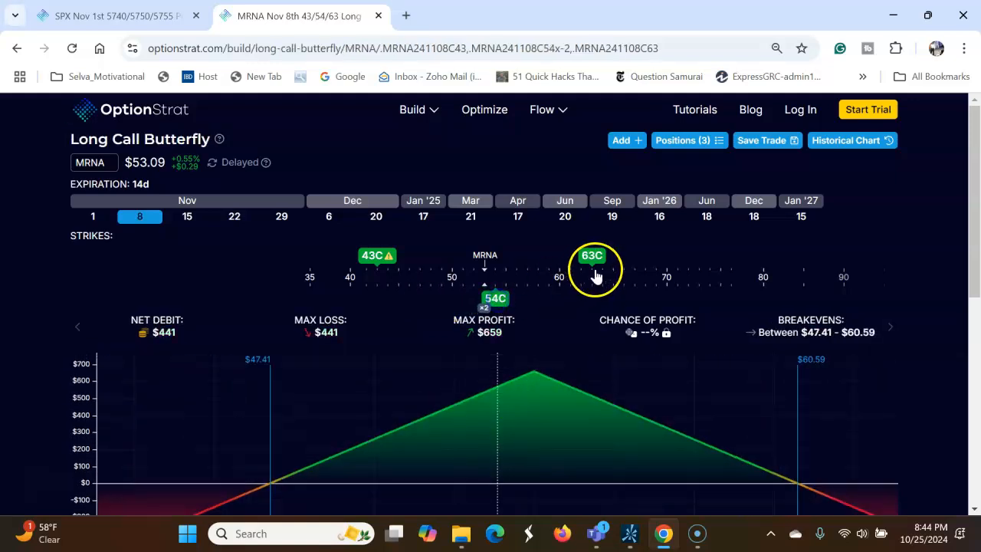
drag(592, 273, 524, 276)
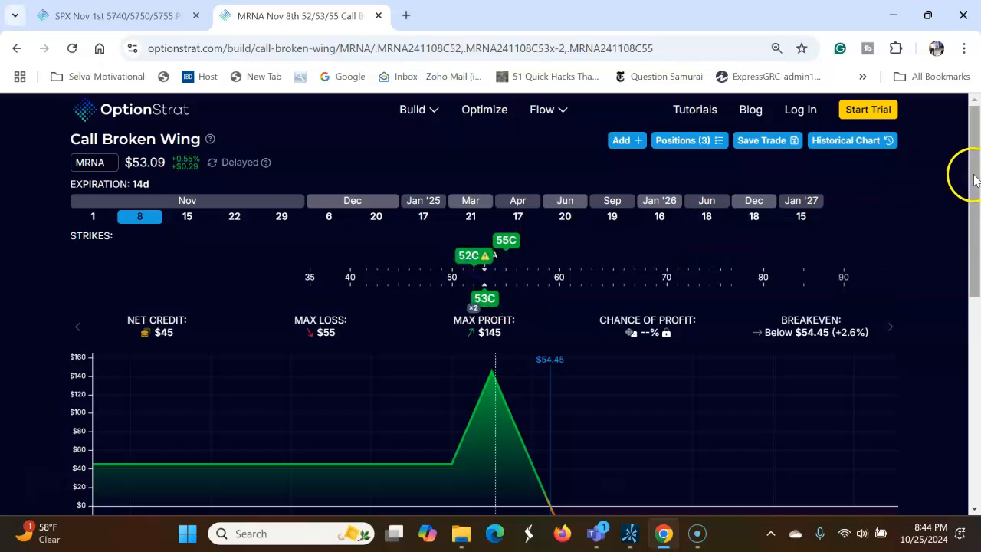
scroll(down, 3)
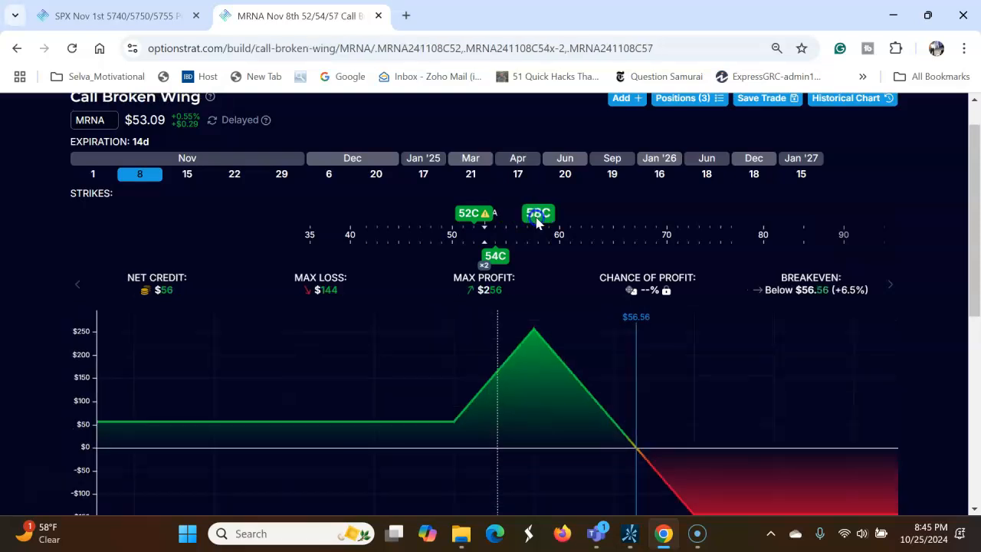
drag(537, 213, 560, 213)
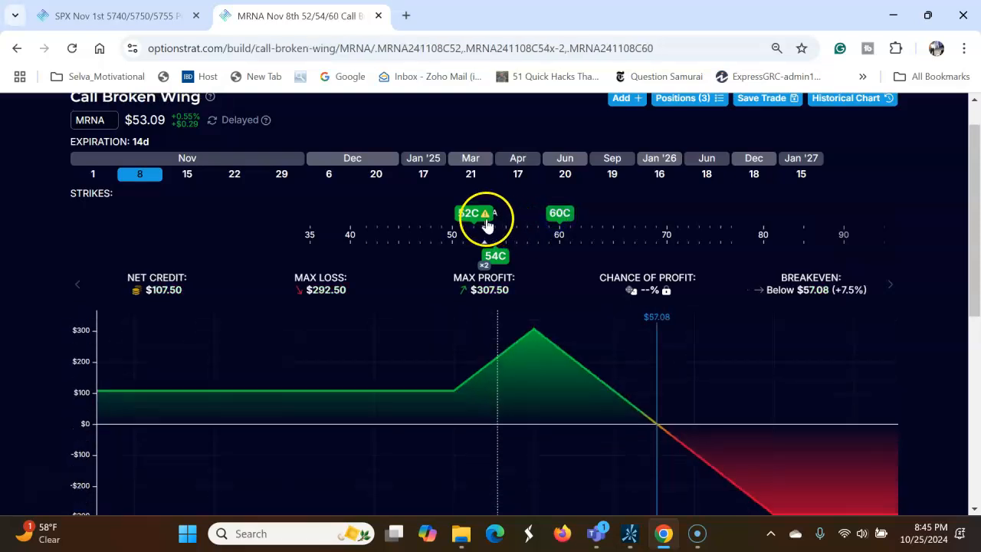
drag(484, 221, 469, 221)
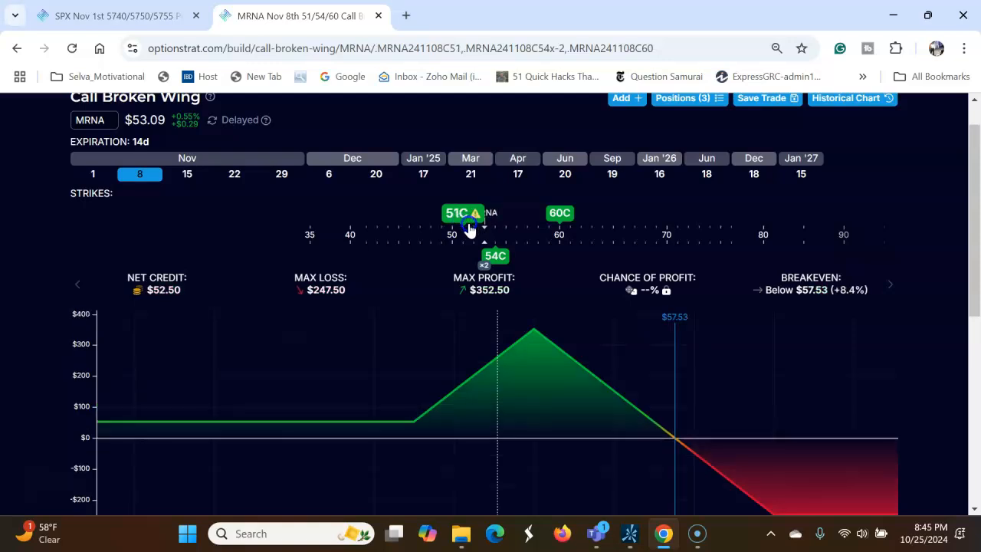
drag(463, 222, 484, 222)
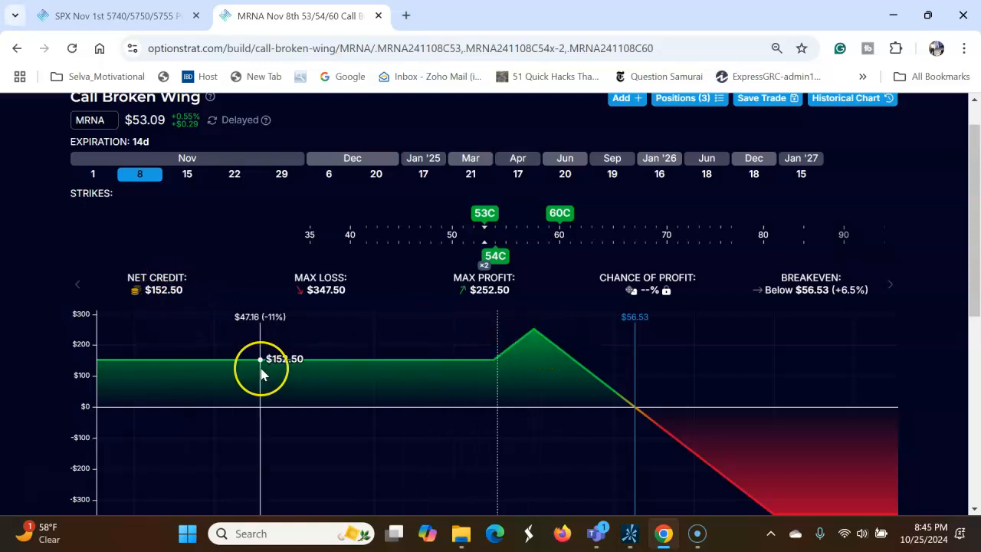
mouse_move(555, 389)
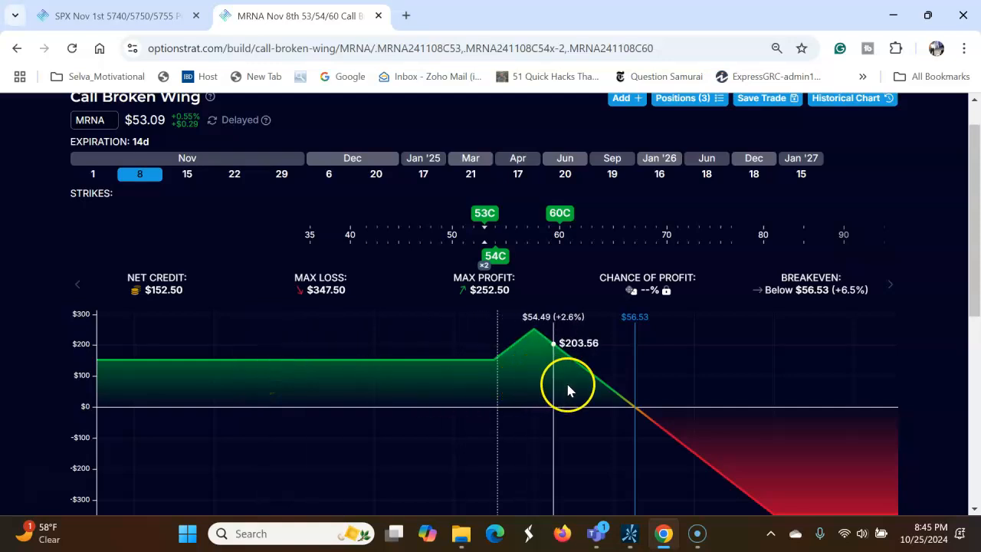
mouse_move(620, 397)
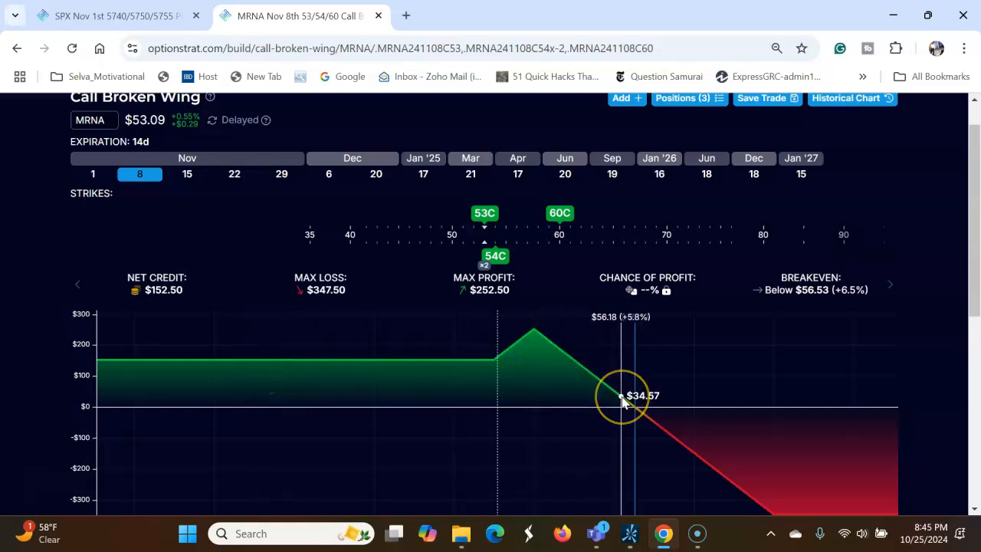
mouse_move(636, 407)
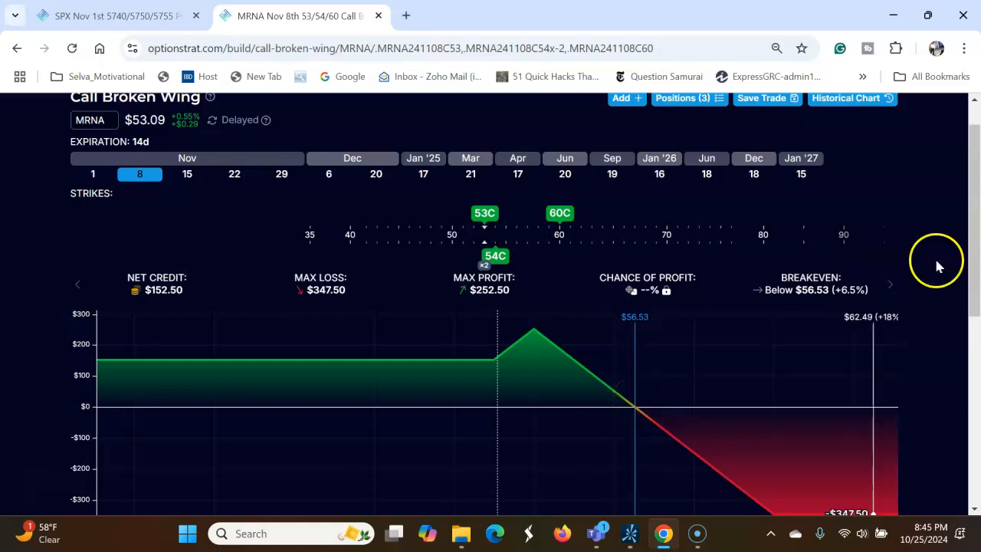
mouse_move(383, 306)
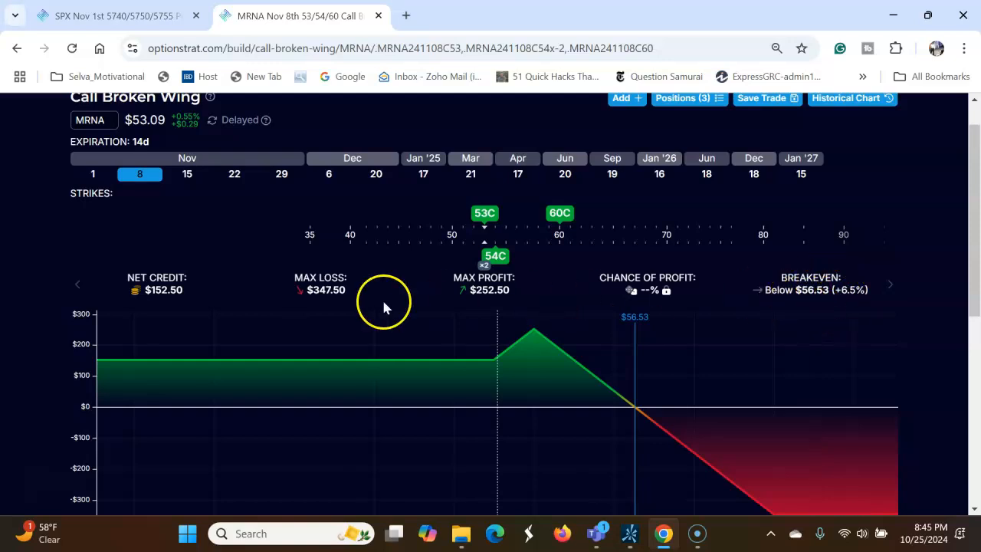
mouse_move(141, 303)
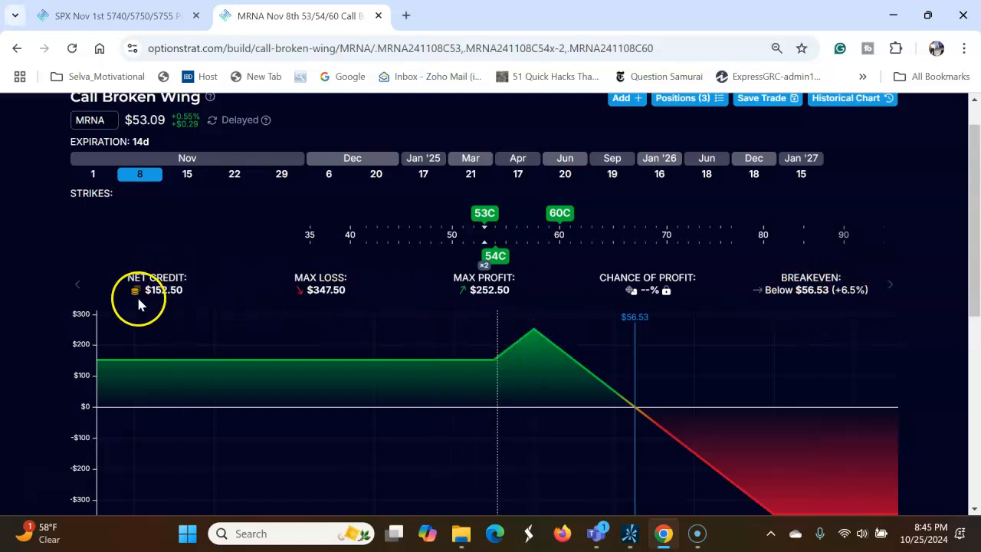
mouse_move(152, 213)
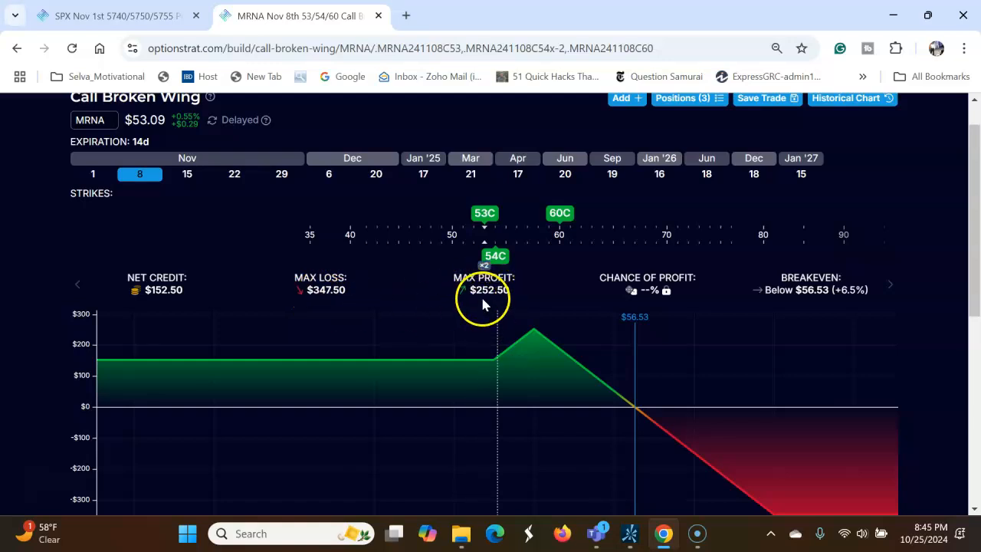
mouse_move(393, 317)
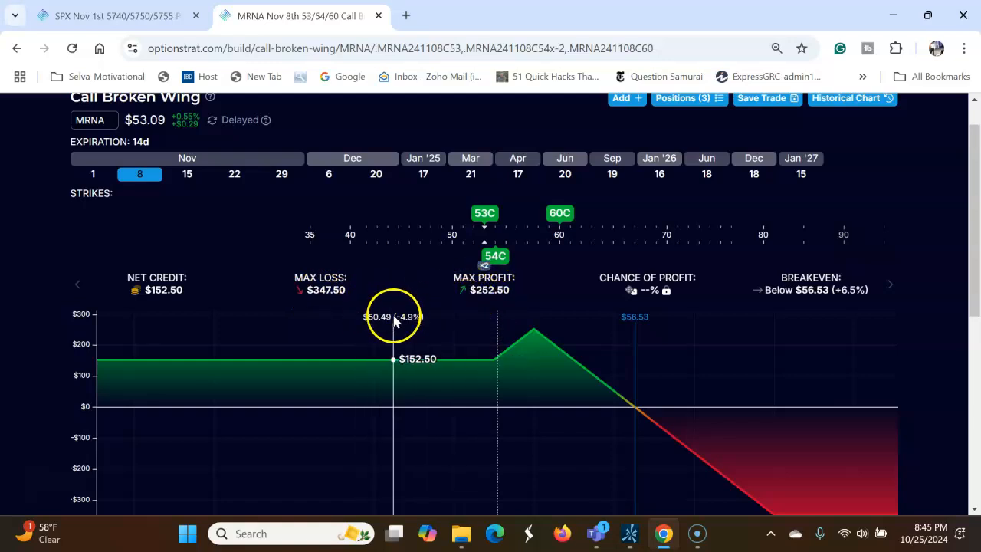
mouse_move(534, 325)
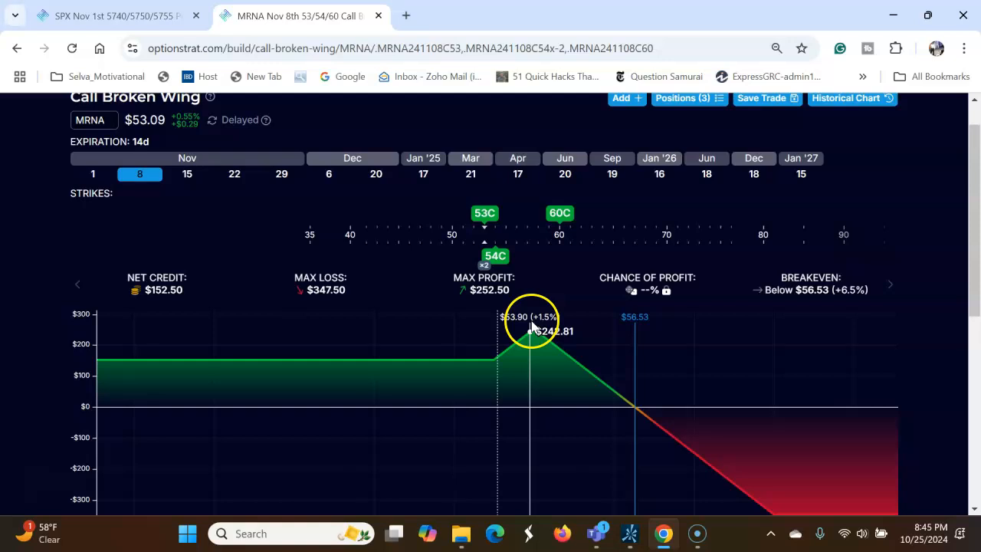
mouse_move(531, 325)
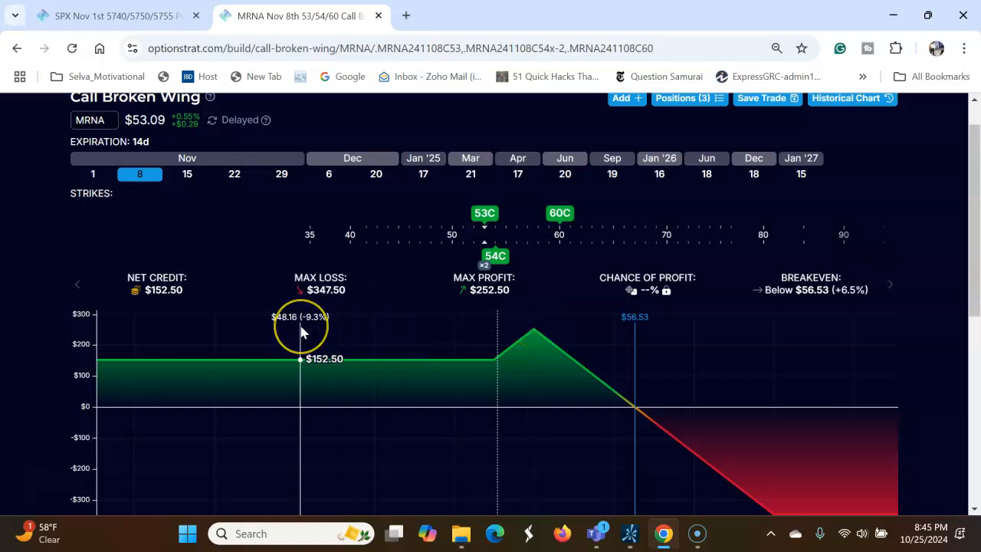
mouse_move(629, 266)
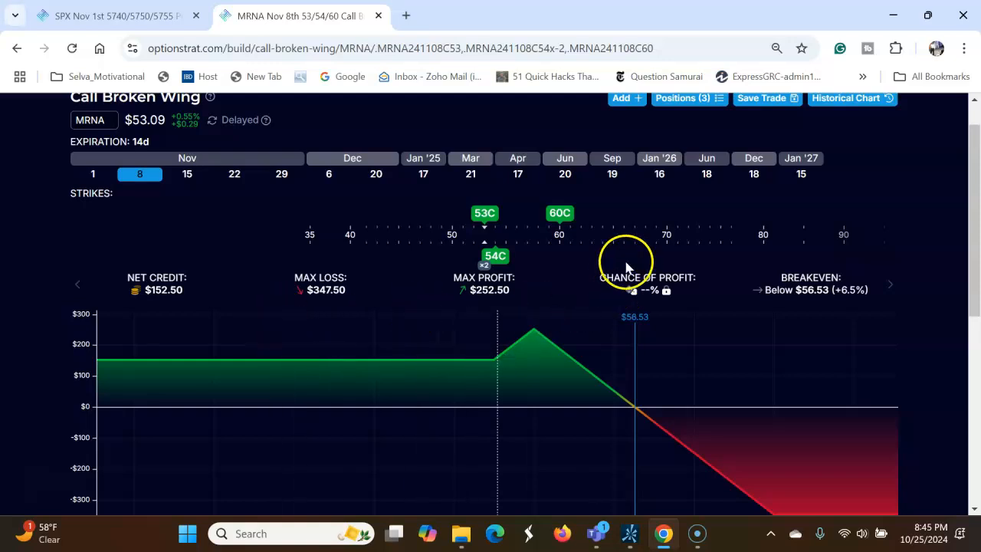
mouse_move(966, 222)
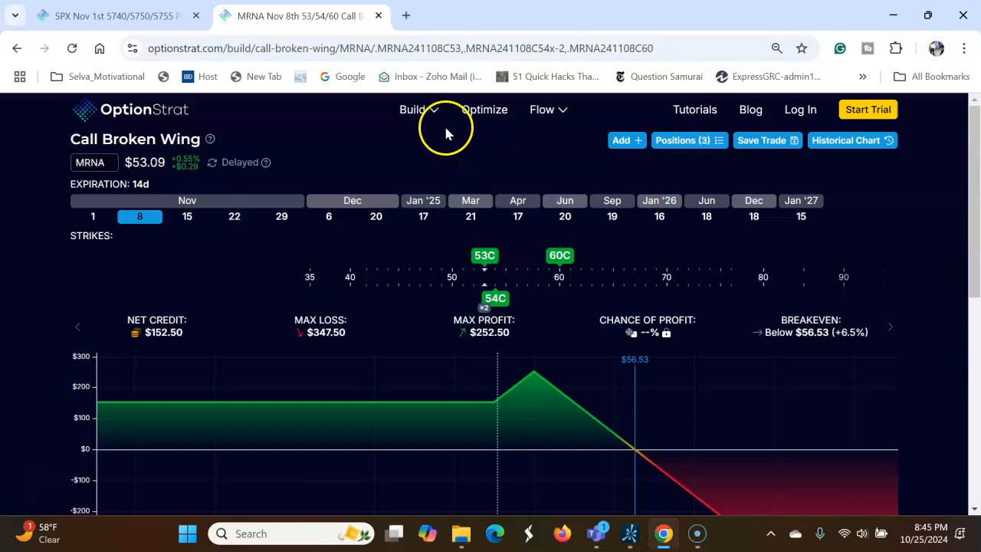
Build an MRNA bear call spread and set strikes to short 56C, long 60C.
click(412, 109)
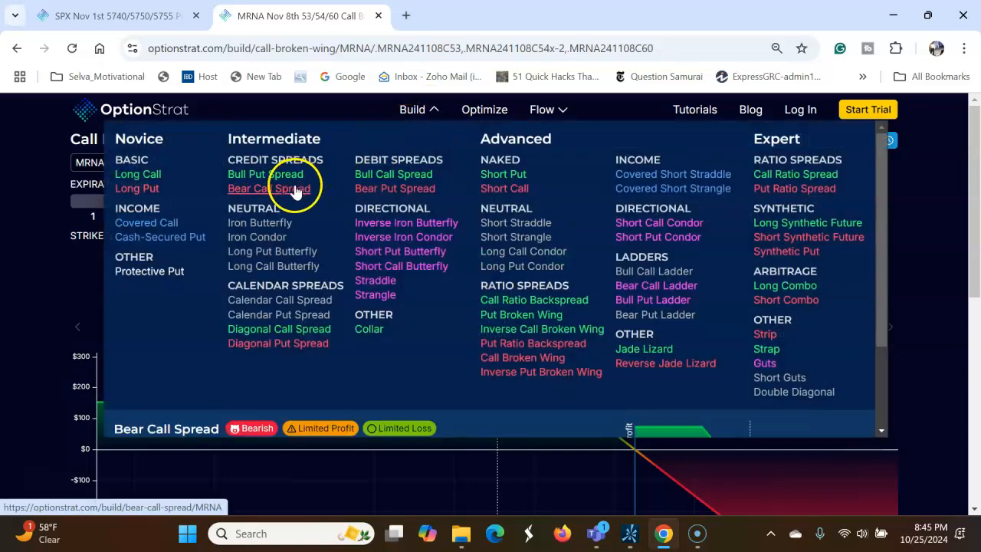
click(269, 189)
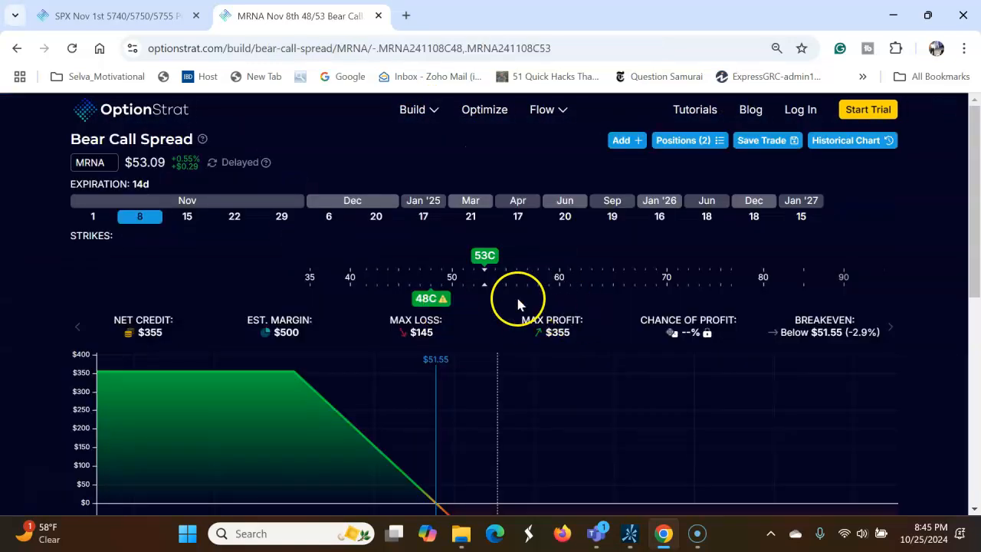
mouse_move(457, 294)
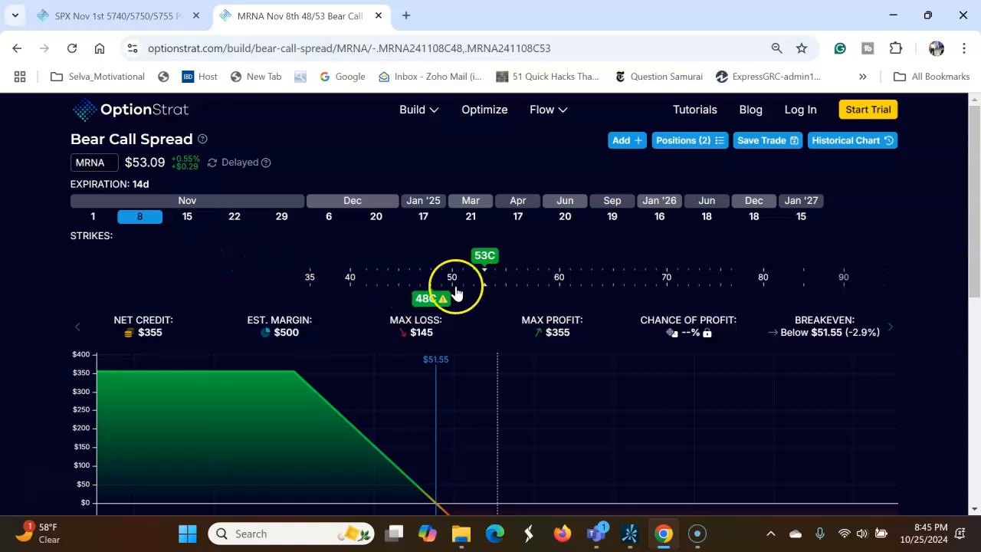
drag(427, 297, 450, 297)
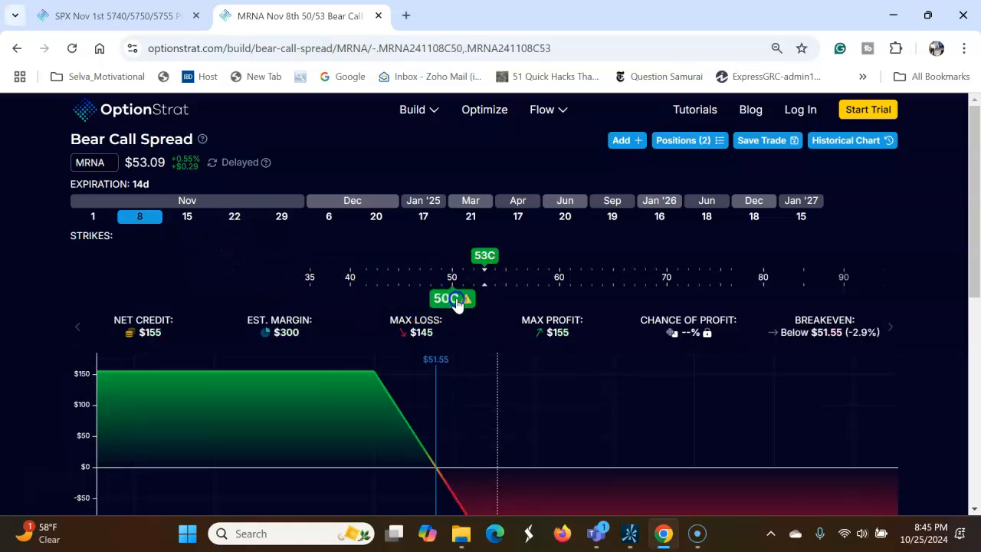
drag(484, 254, 495, 254)
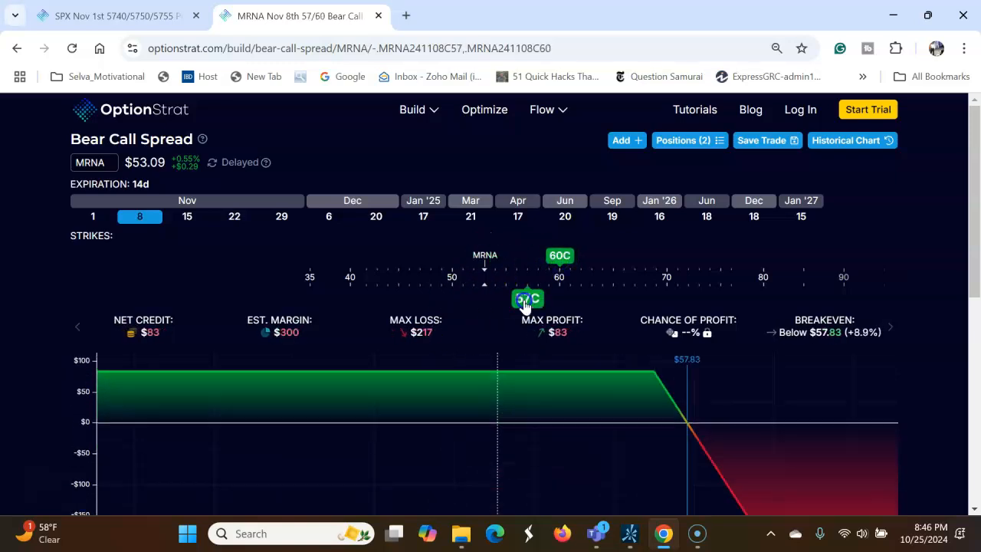
drag(528, 298, 518, 297)
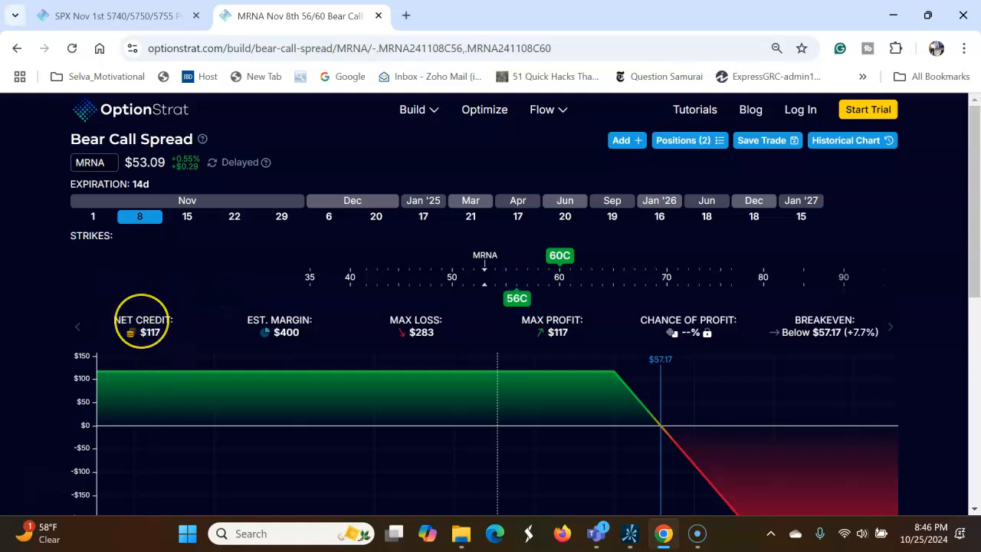
mouse_move(468, 284)
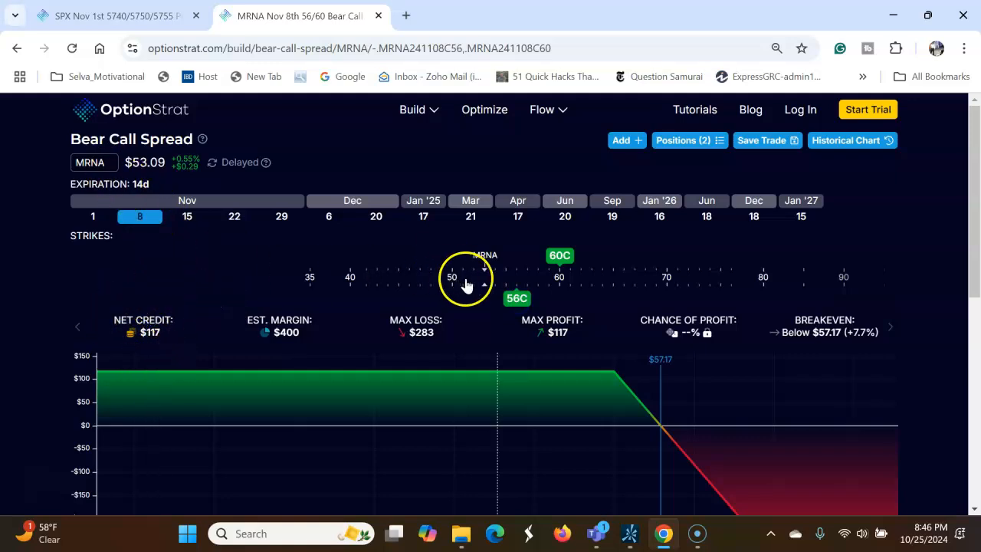
mouse_move(375, 266)
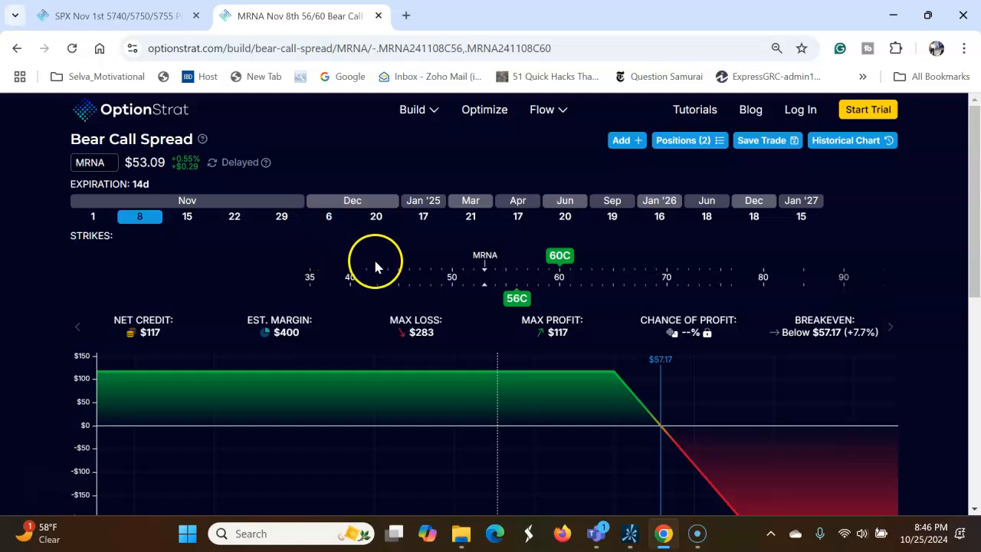
mouse_move(390, 253)
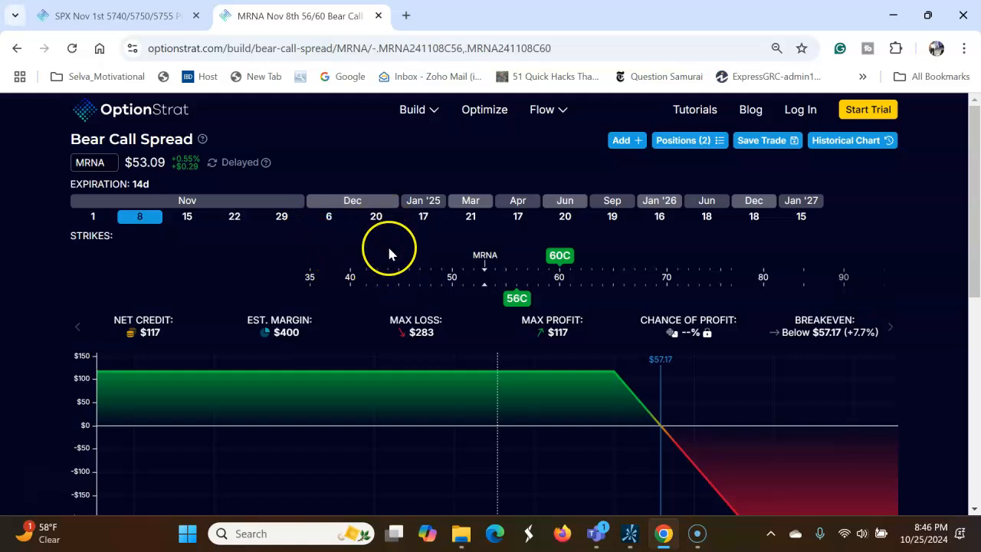